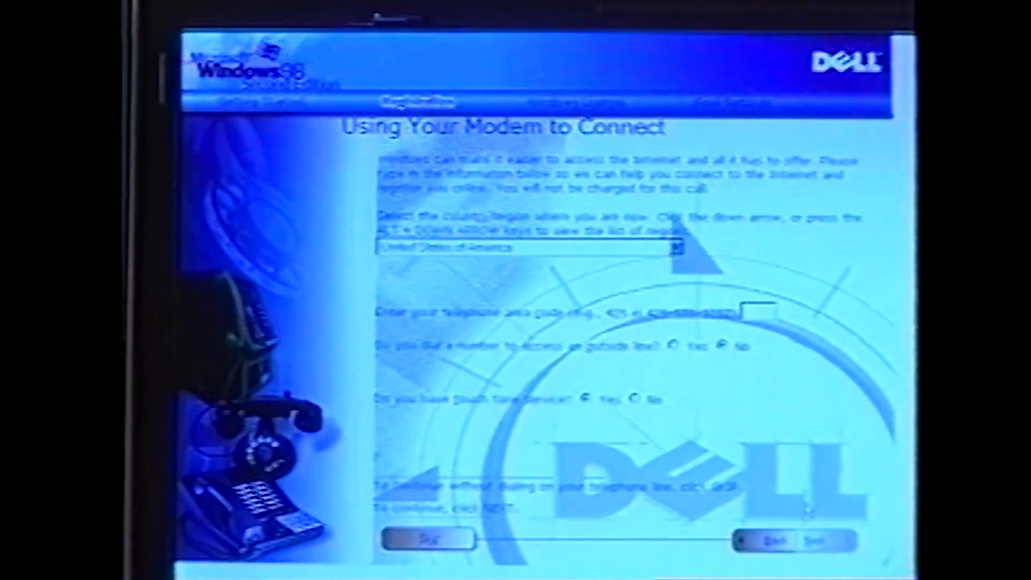
Skip the modem connection page and accept the Windows 98 license agreement
left_click(428, 539)
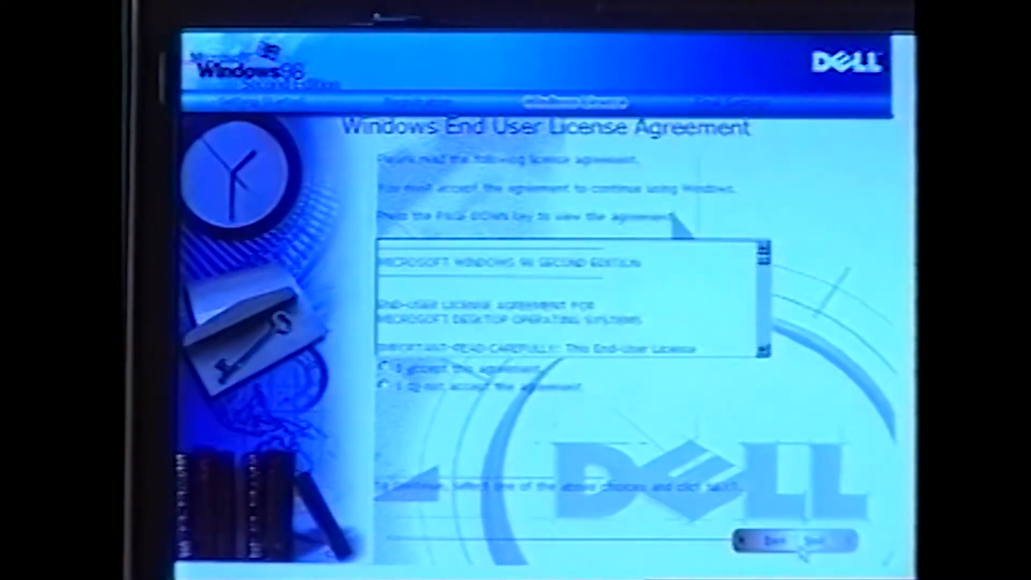
scroll("down", 3)
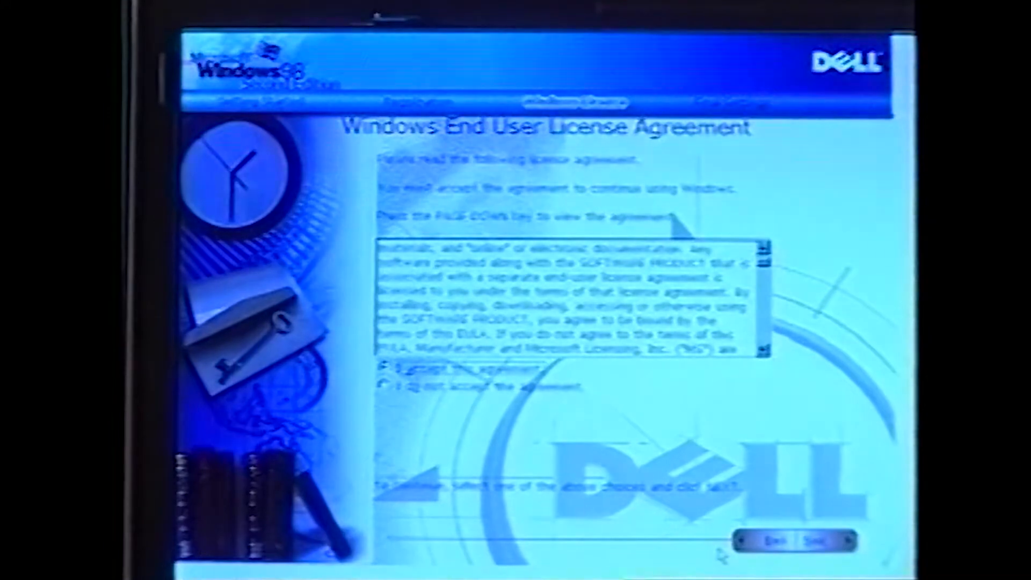
left_click(815, 539)
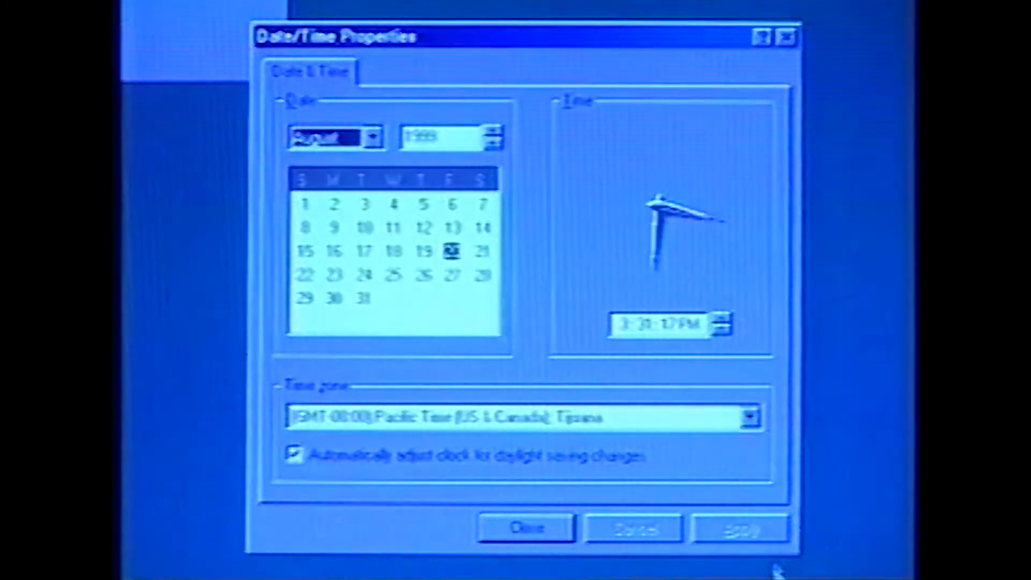
Set the time zone to Central Time (US & Canada)
left_click(750, 417)
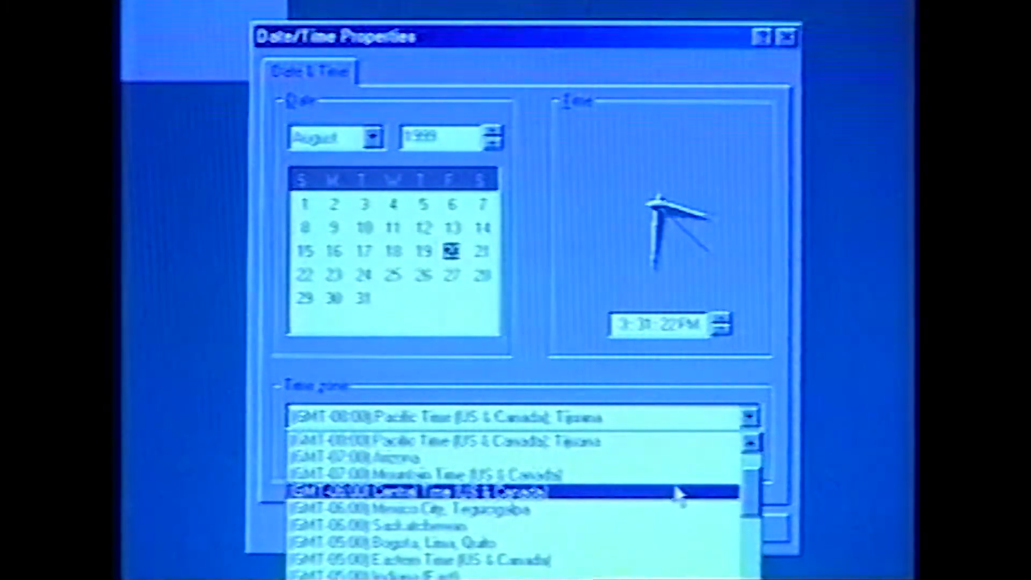
left_click(424, 492)
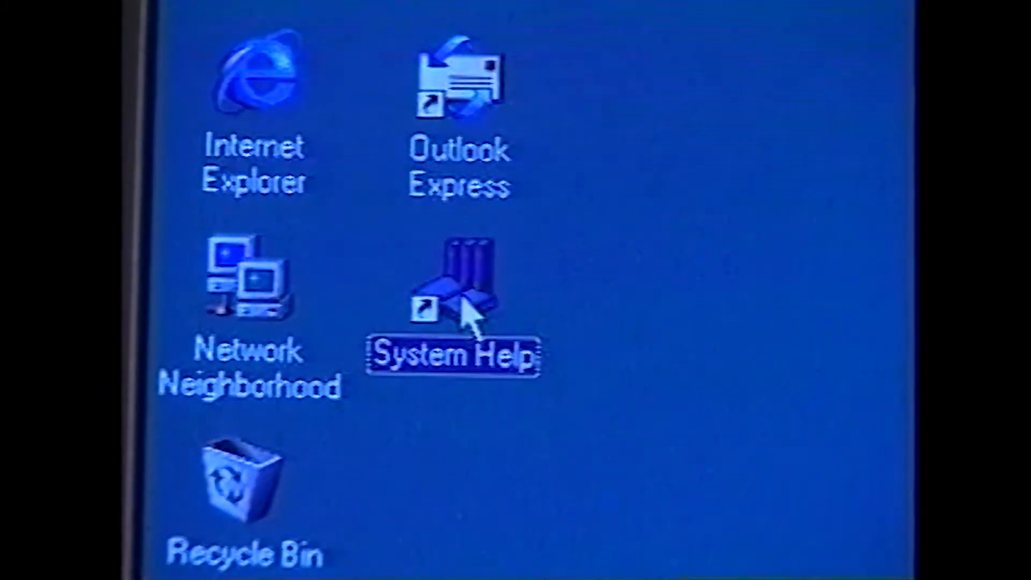
Open System Help from the desktop and scroll through the computer parts and features topic
double_click(454, 283)
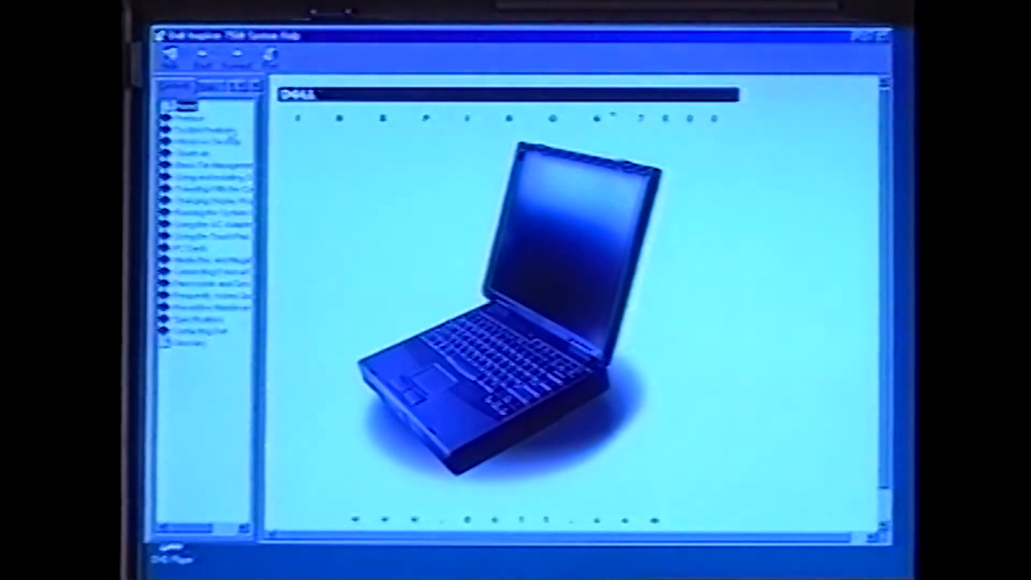
left_click(197, 132)
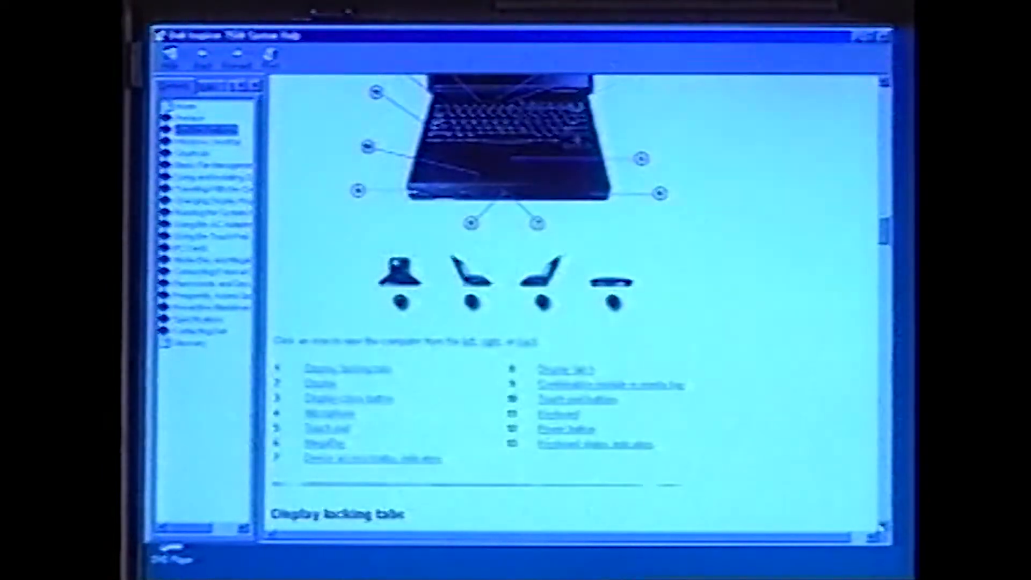
scroll("down", 3)
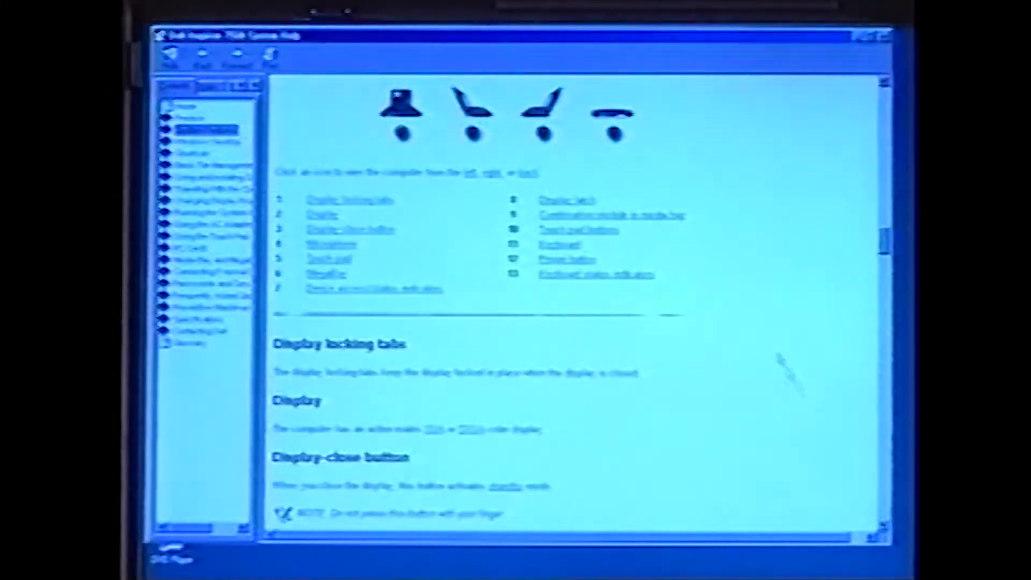
scroll("down", 3)
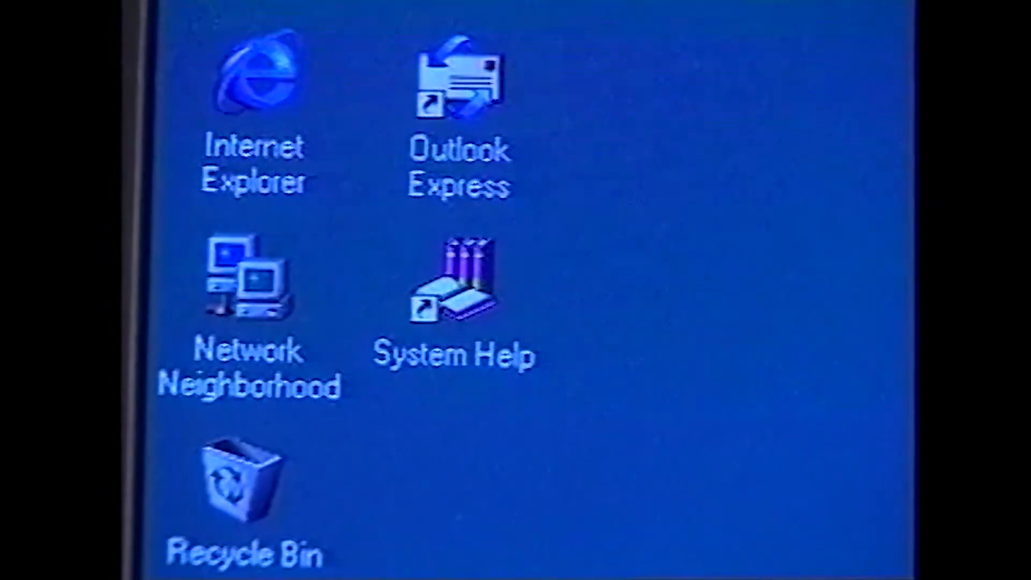
mouse_move(470, 309)
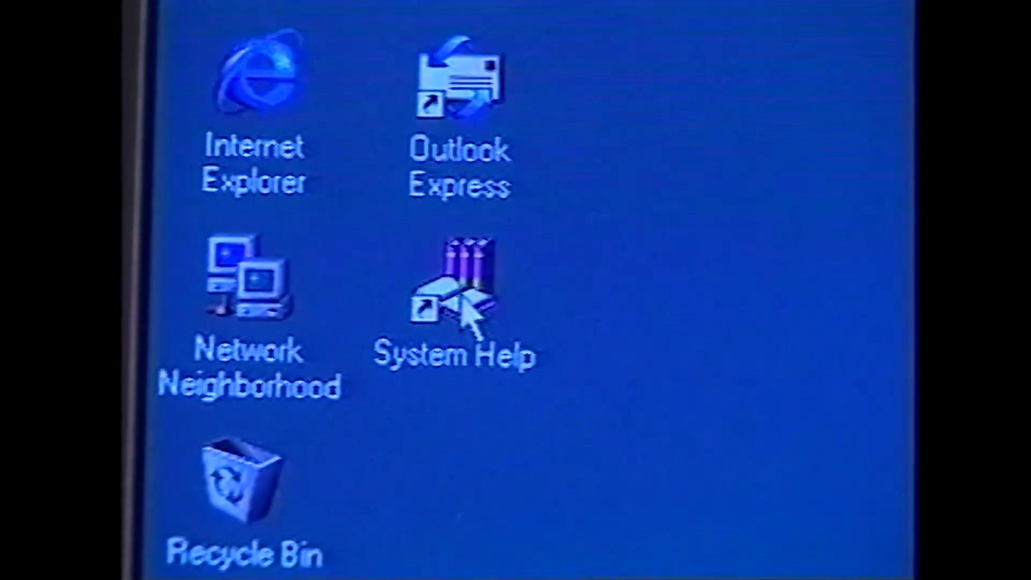
Reopen Dell System Help to its Inspiron 7500 welcome page
double_click(453, 290)
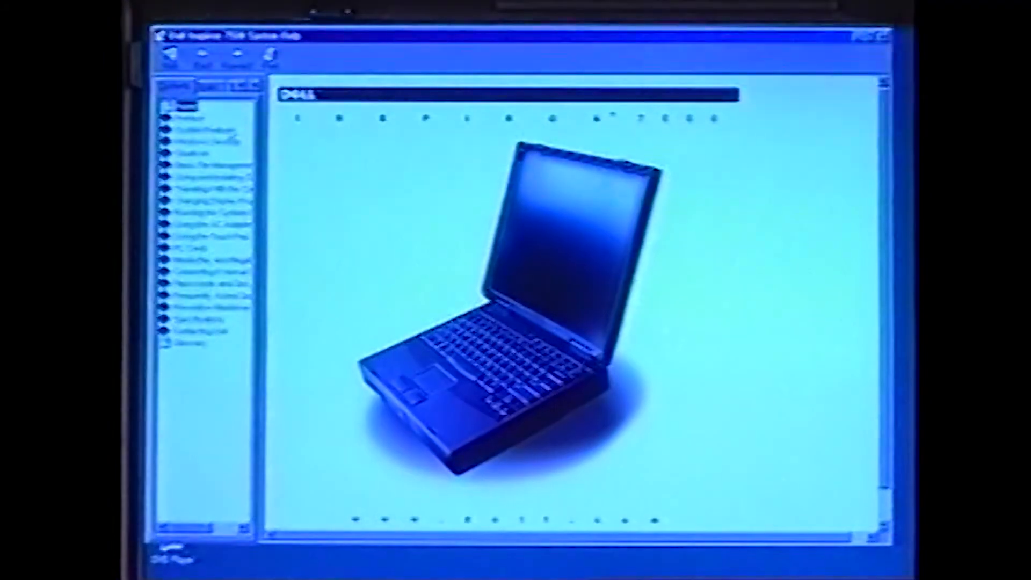